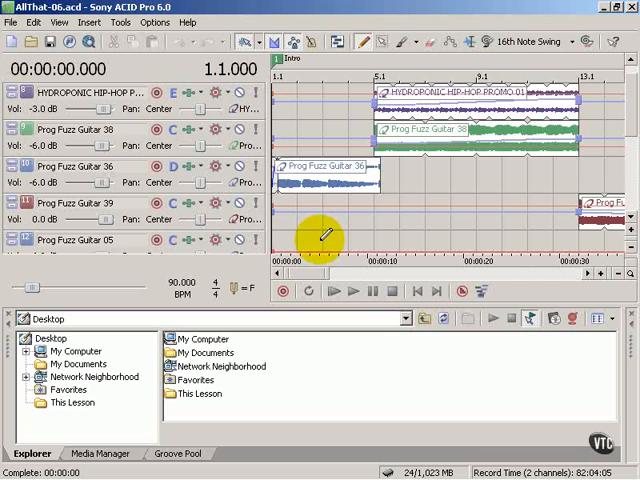
mouse_move(264, 132)
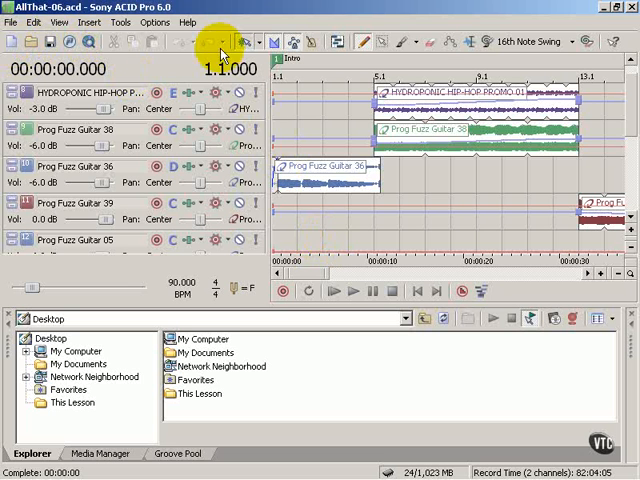
mouse_move(614, 38)
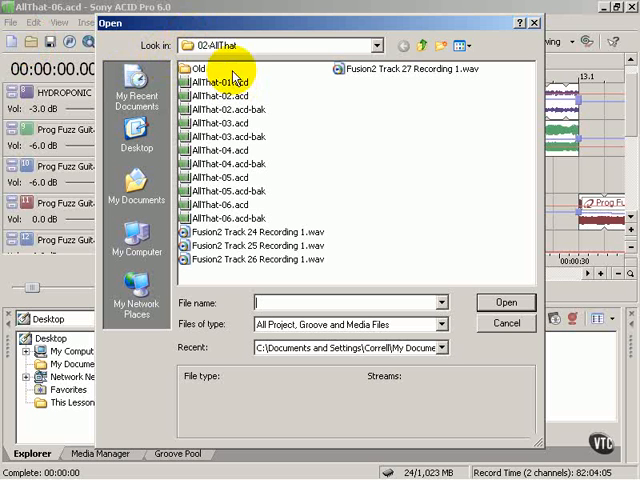
mouse_move(276, 186)
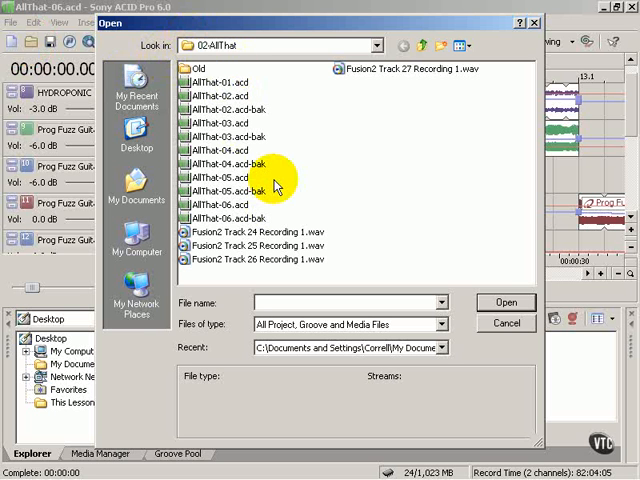
mouse_move(436, 324)
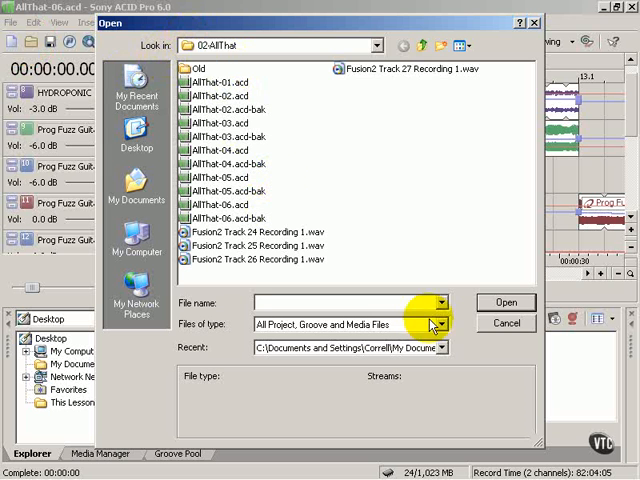
- Close the file browser, then show the File menu with Export Loops and Export MIDI
left_click(448, 324)
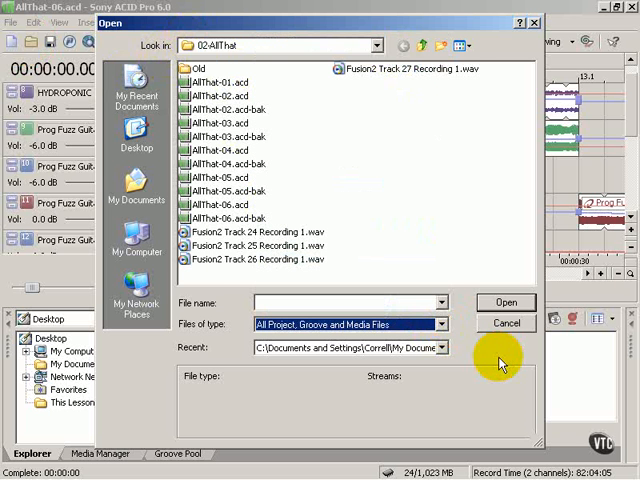
left_click(504, 324)
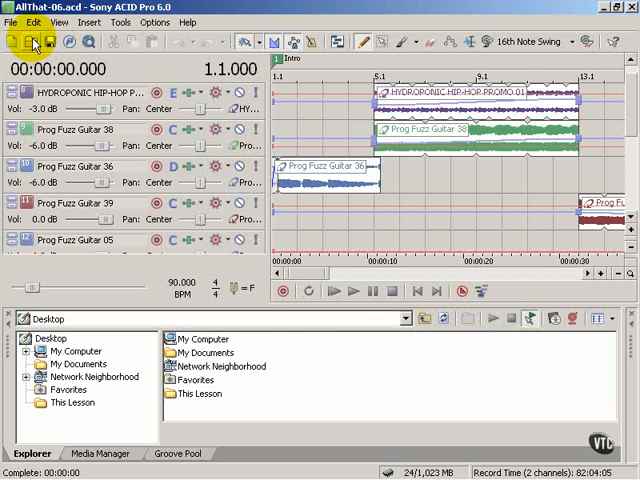
mouse_move(186, 130)
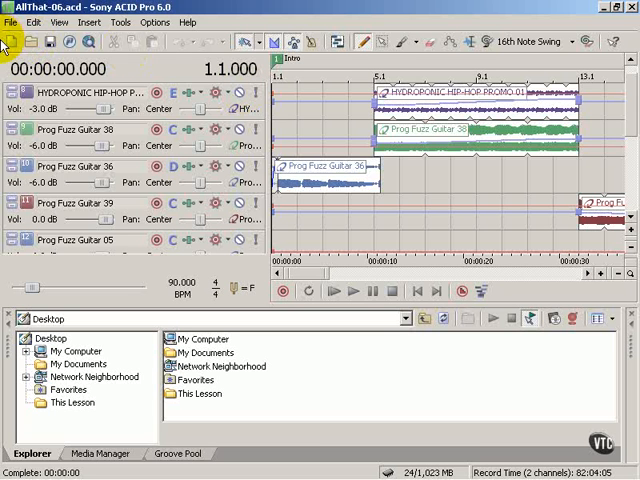
mouse_move(220, 38)
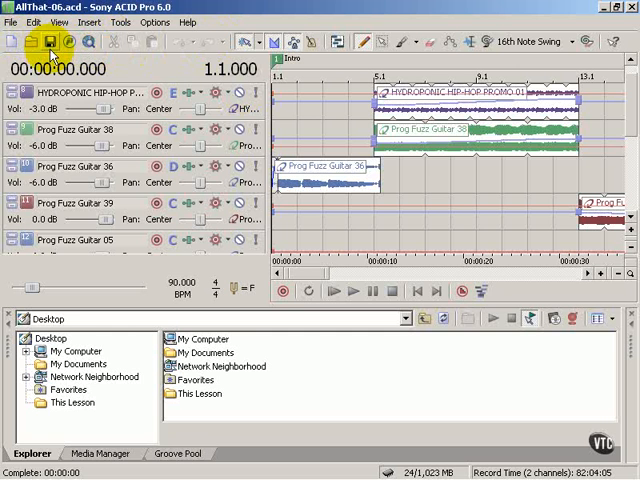
left_click(12, 22)
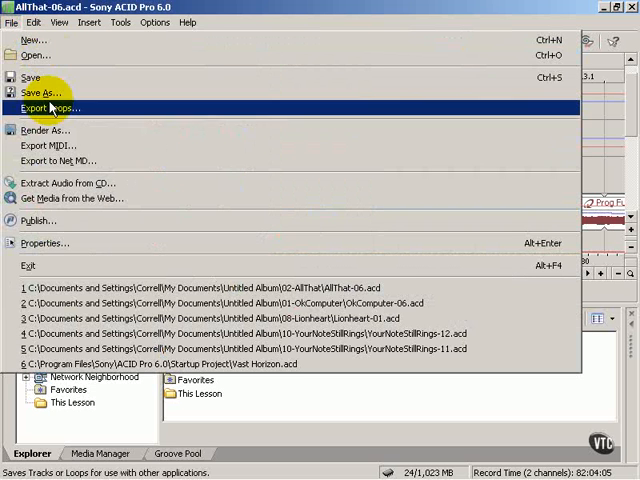
mouse_move(40, 38)
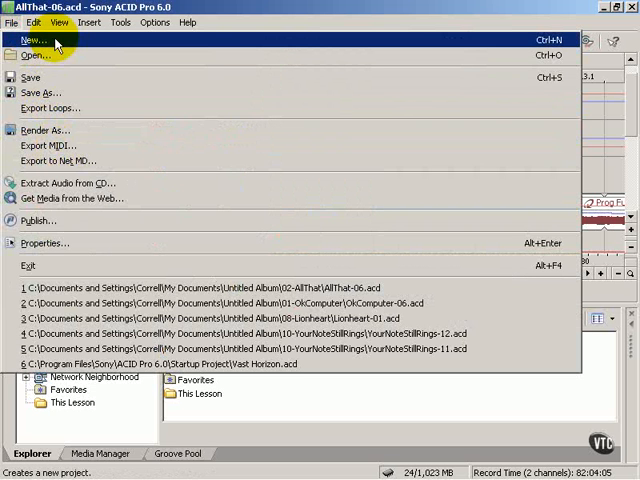
mouse_move(50, 146)
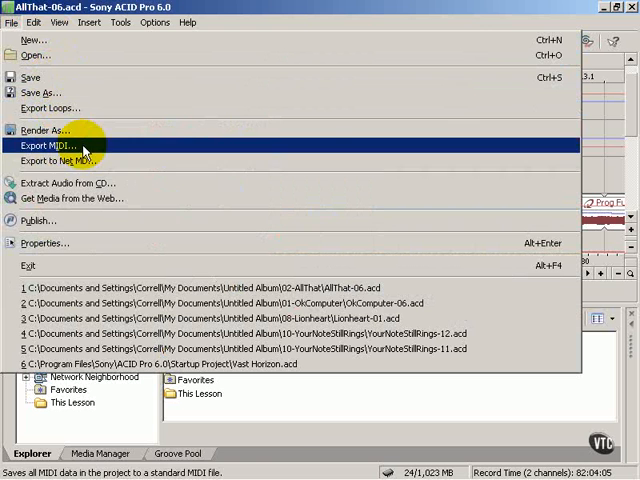
mouse_move(84, 204)
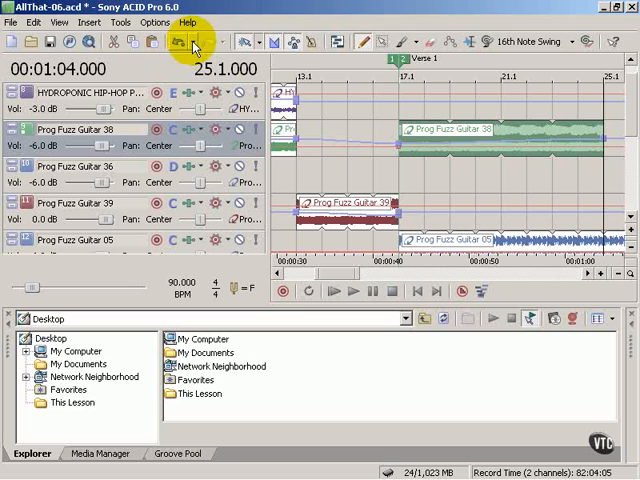
mouse_move(230, 48)
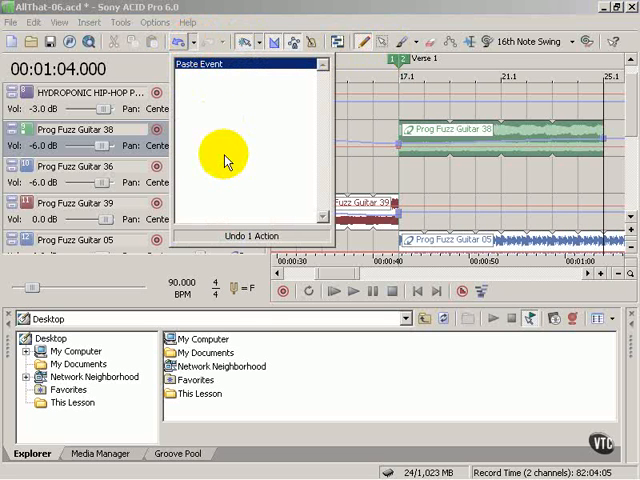
mouse_move(204, 132)
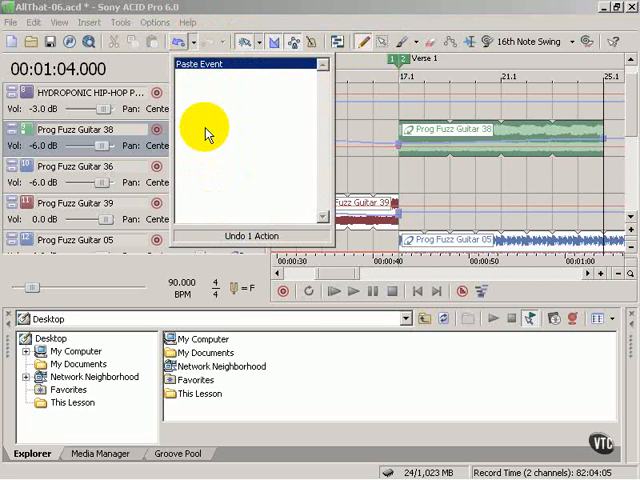
mouse_move(248, 8)
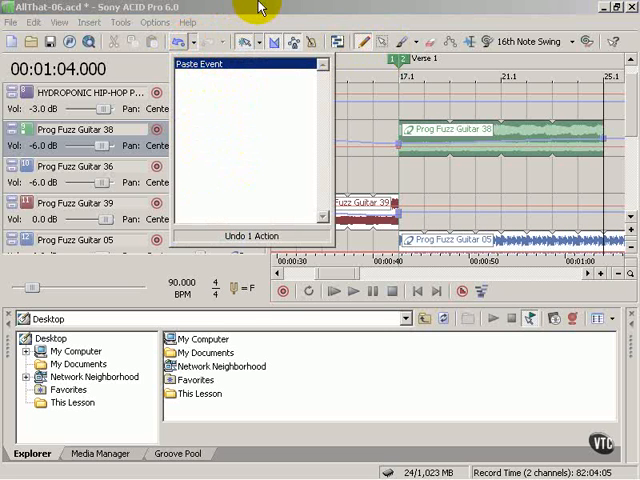
- Close the Undo History list and show the Redo History list with the undone edits
left_click(296, 42)
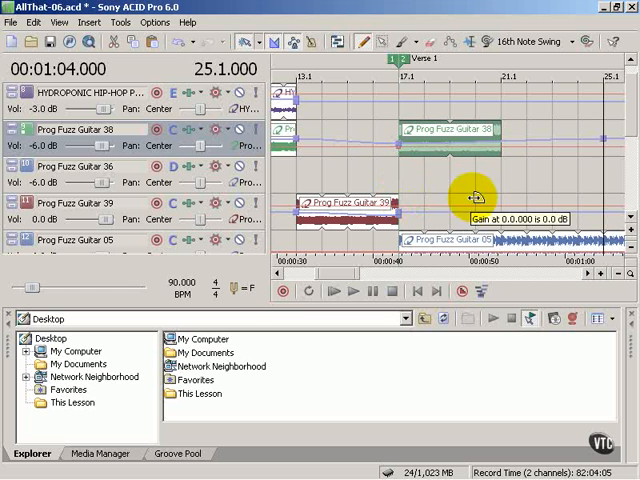
mouse_move(390, 202)
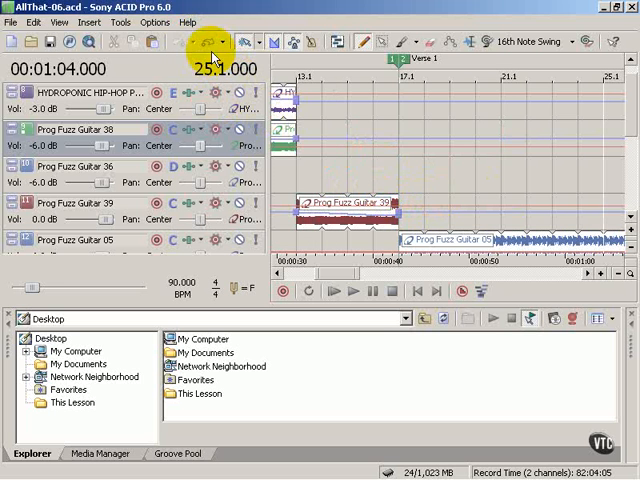
left_click(224, 42)
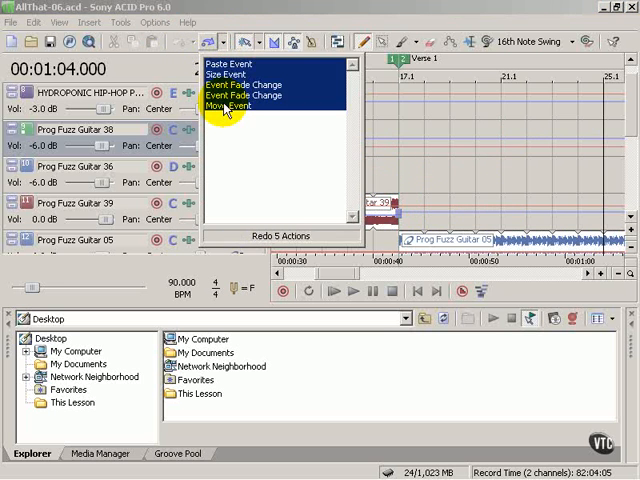
left_click(222, 104)
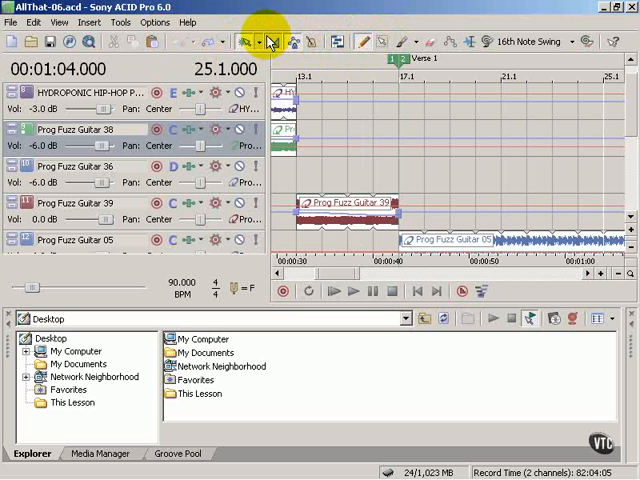
- Choose 32nd Notes from the Grid Spacing options
left_click(260, 44)
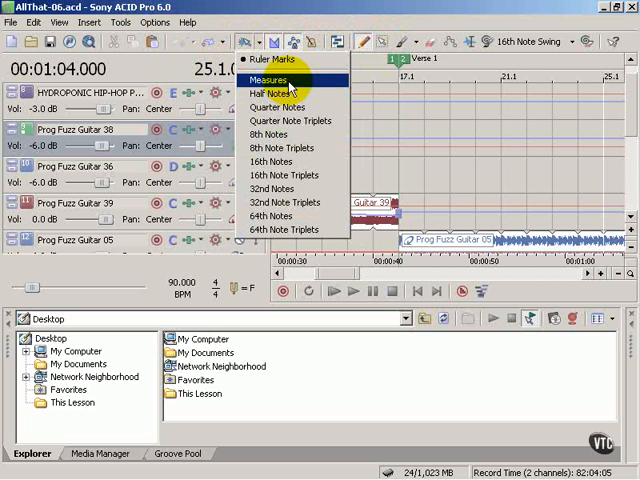
mouse_move(280, 108)
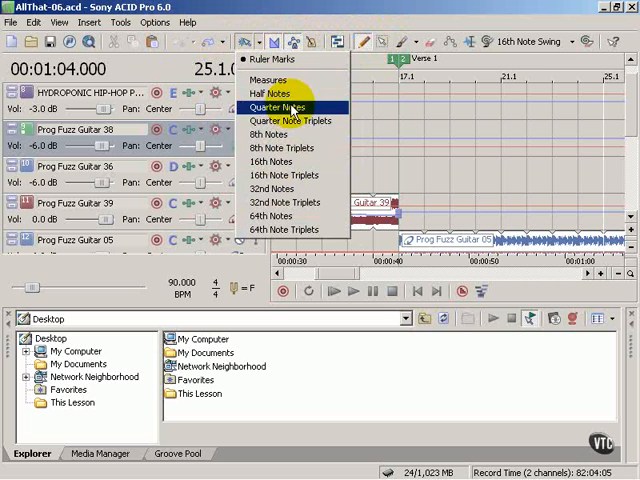
mouse_move(284, 202)
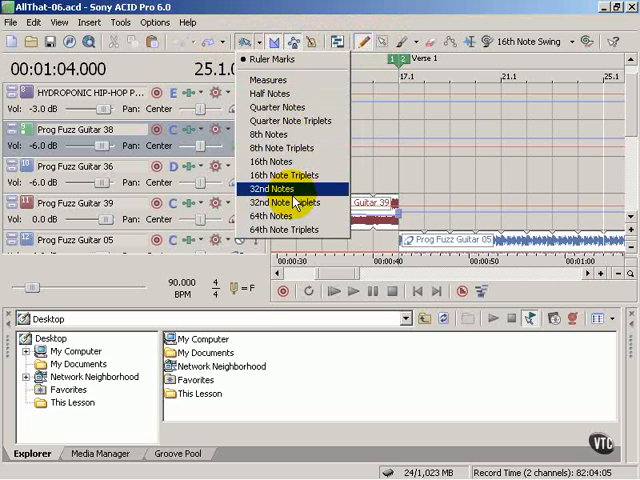
left_click(270, 188)
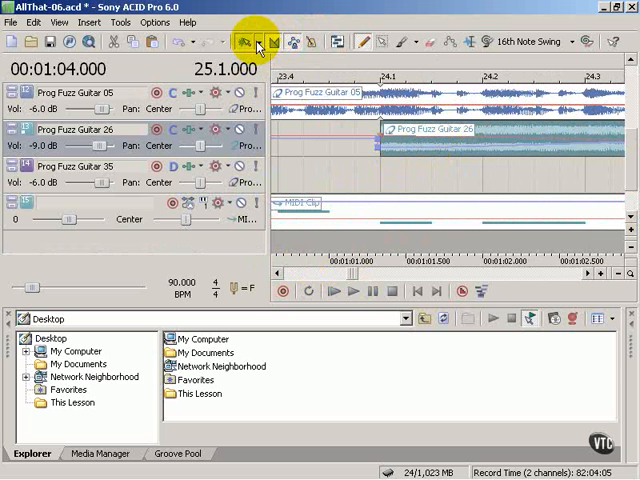
- Toggle Auto-Crossfade so the two Prog Fuzz Guitar 38 events blend
left_click(260, 44)
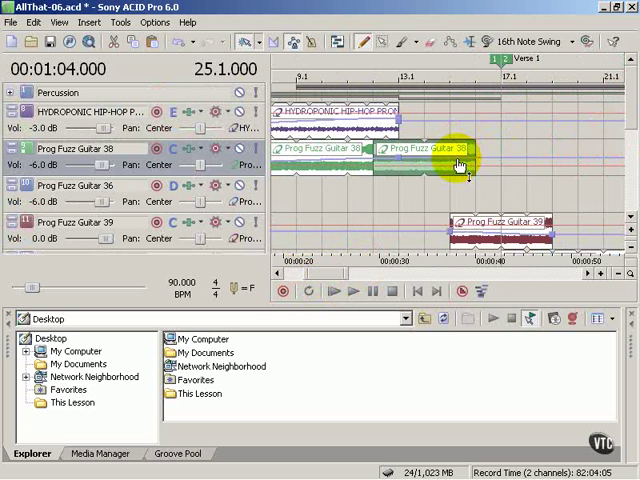
- Scroll the track list down to the Prog Fuzz Guitar 26 and 35 tracks
left_click(470, 150)
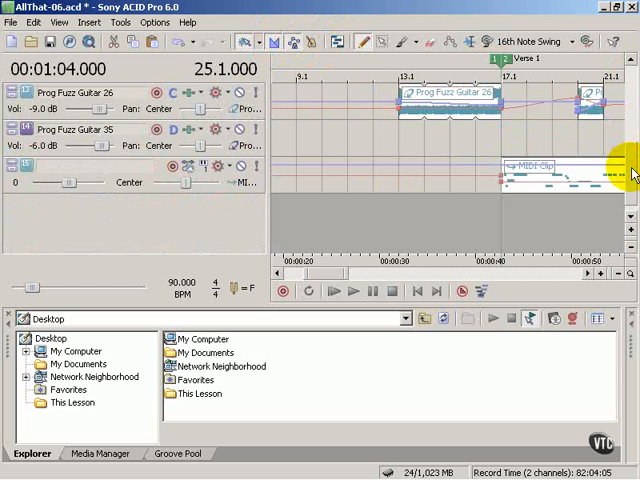
mouse_move(590, 184)
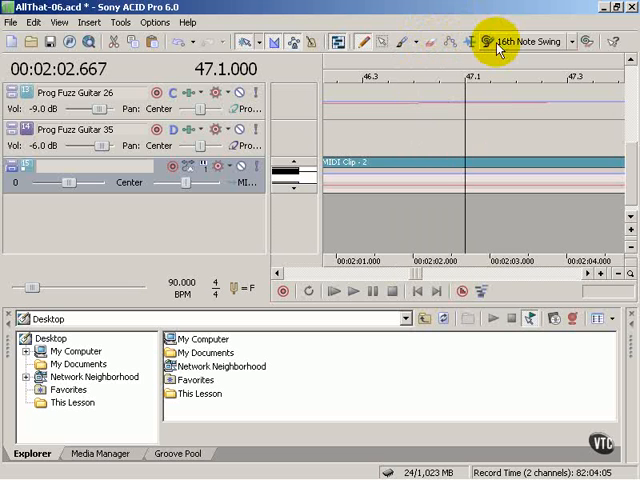
mouse_move(356, 258)
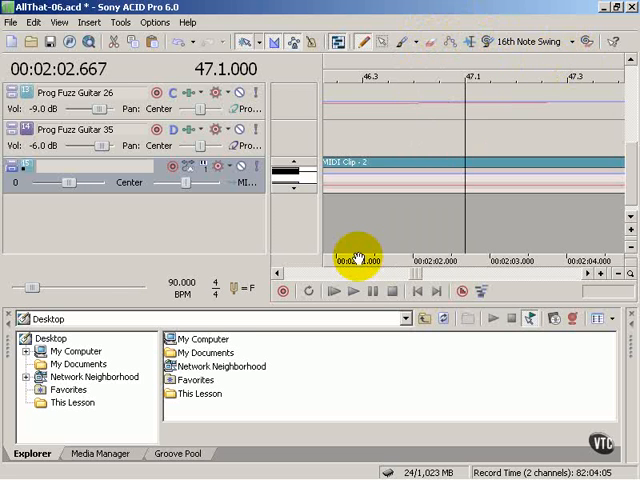
mouse_move(276, 140)
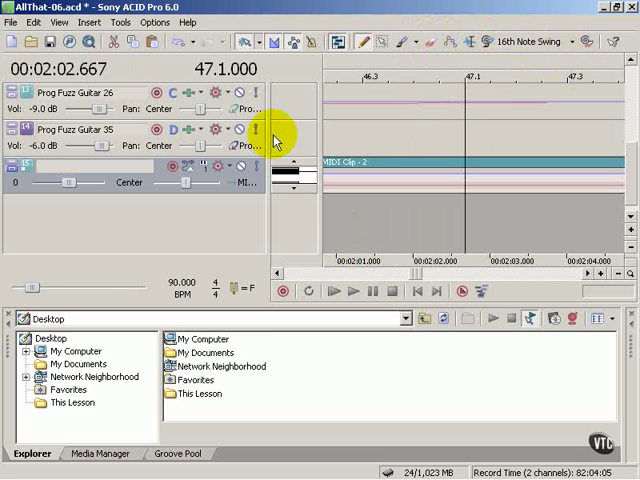